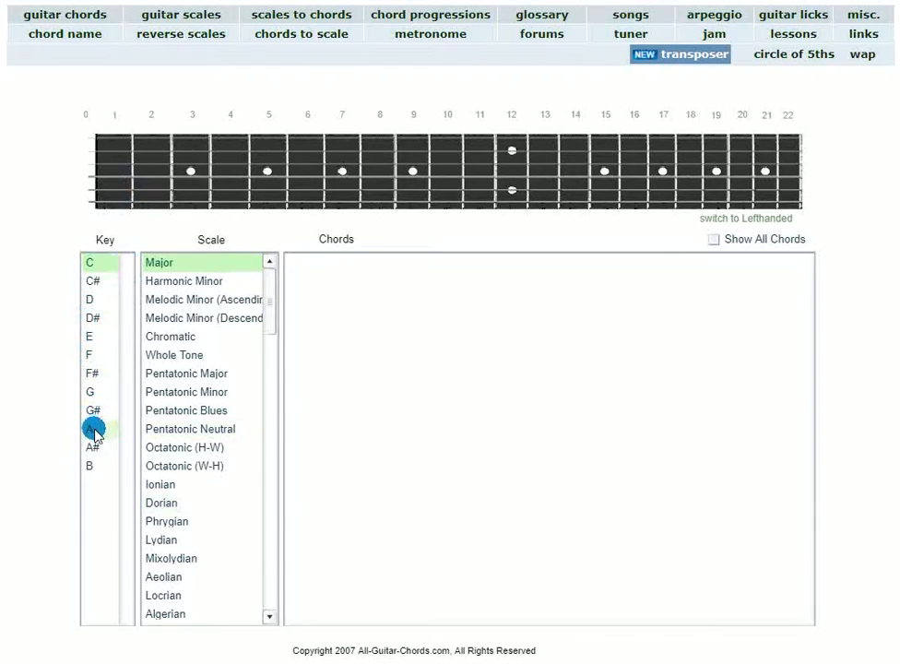
- Choose A as the key, with Major scale, to load its chord table
{"action": "left_click", "coordinate": [90, 429]}
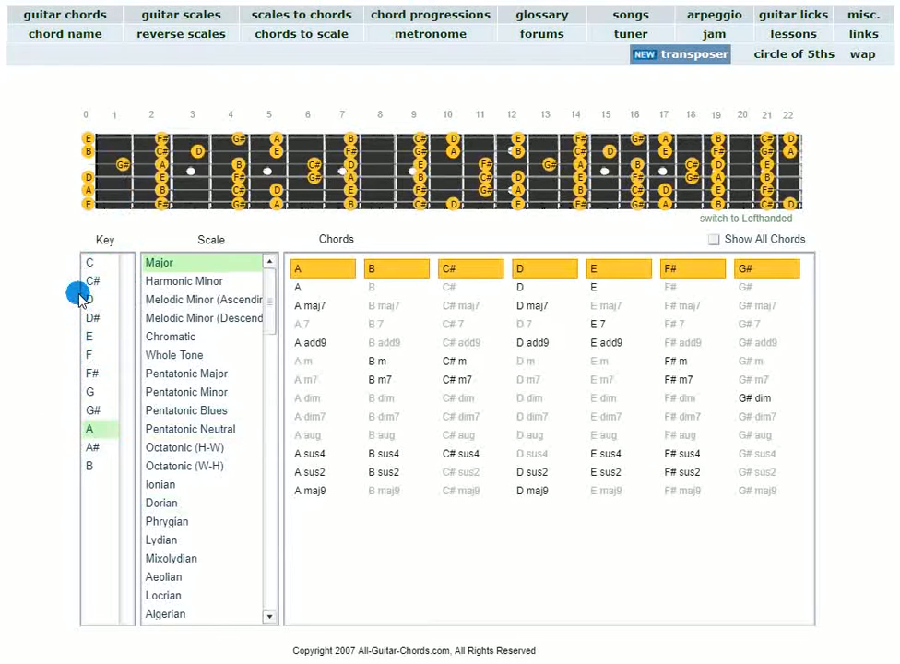
{"action": "mouse_move", "coordinate": [270, 294]}
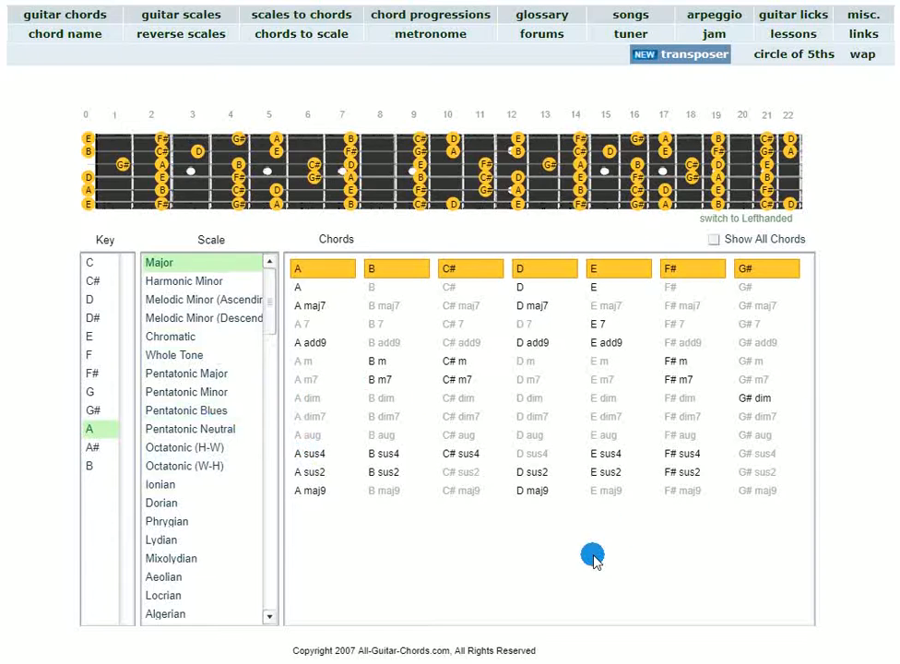
- Pick the A chord, then add D, marking their tones on the fretboard
{"action": "left_click", "coordinate": [298, 287]}
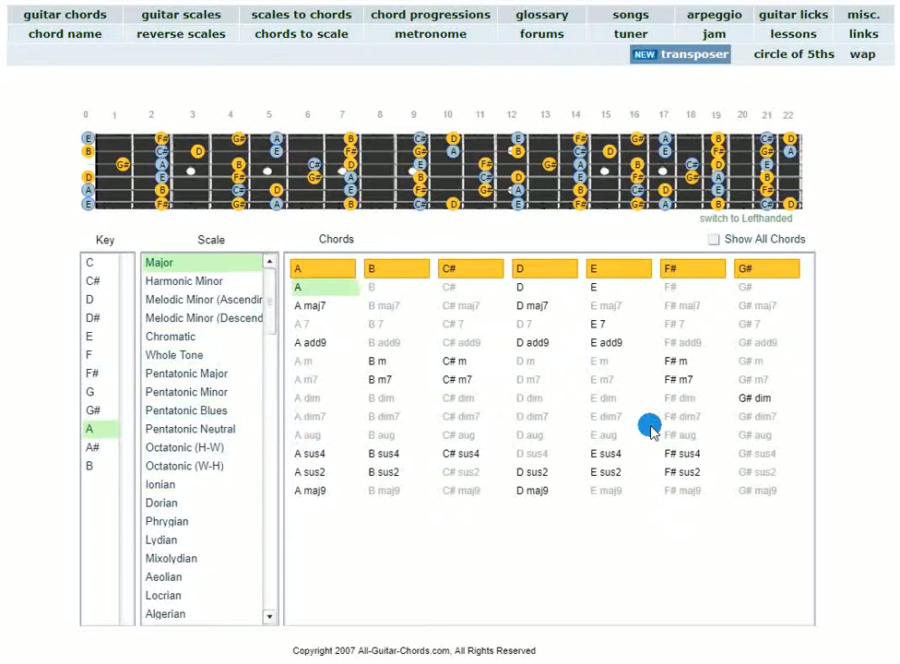
{"action": "mouse_move", "coordinate": [614, 434]}
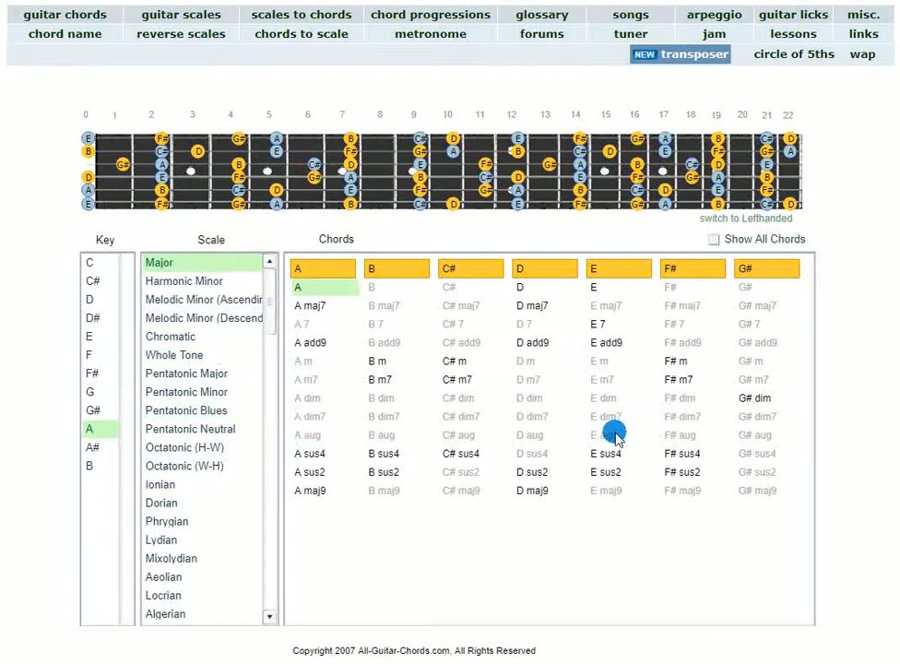
{"action": "mouse_move", "coordinate": [599, 549]}
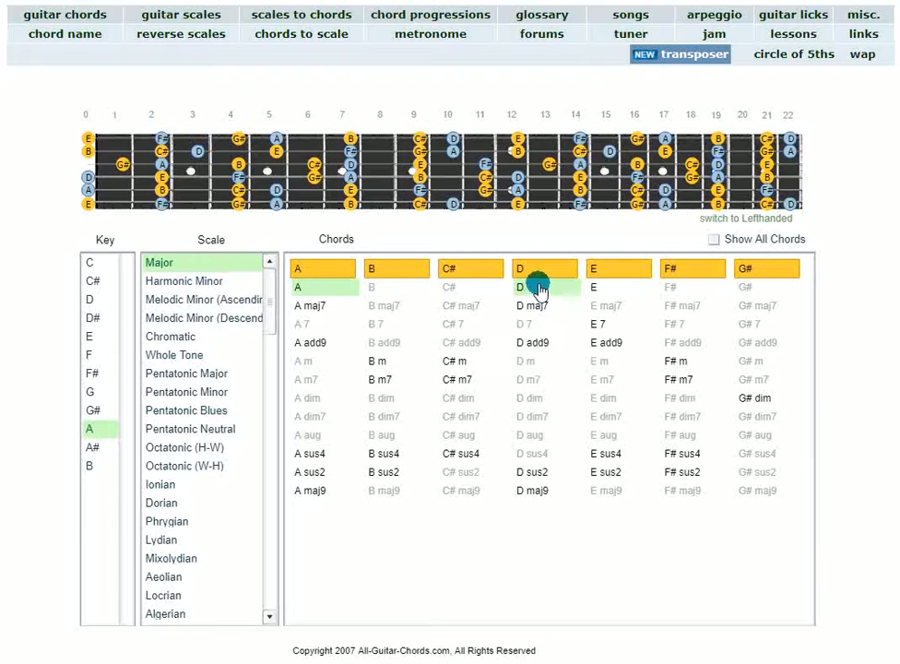
{"action": "left_click", "coordinate": [618, 287]}
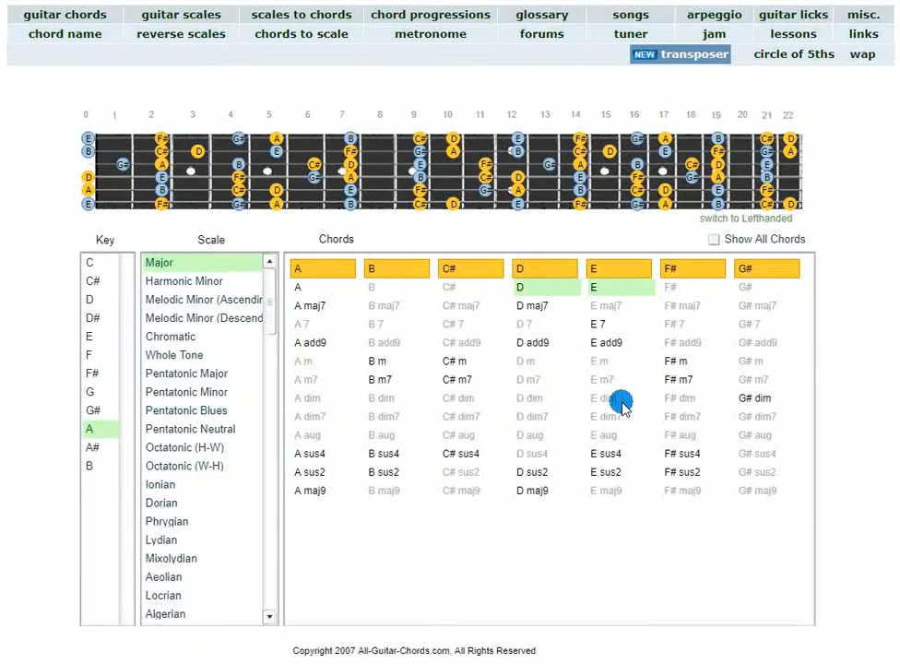
{"action": "mouse_move", "coordinate": [565, 375]}
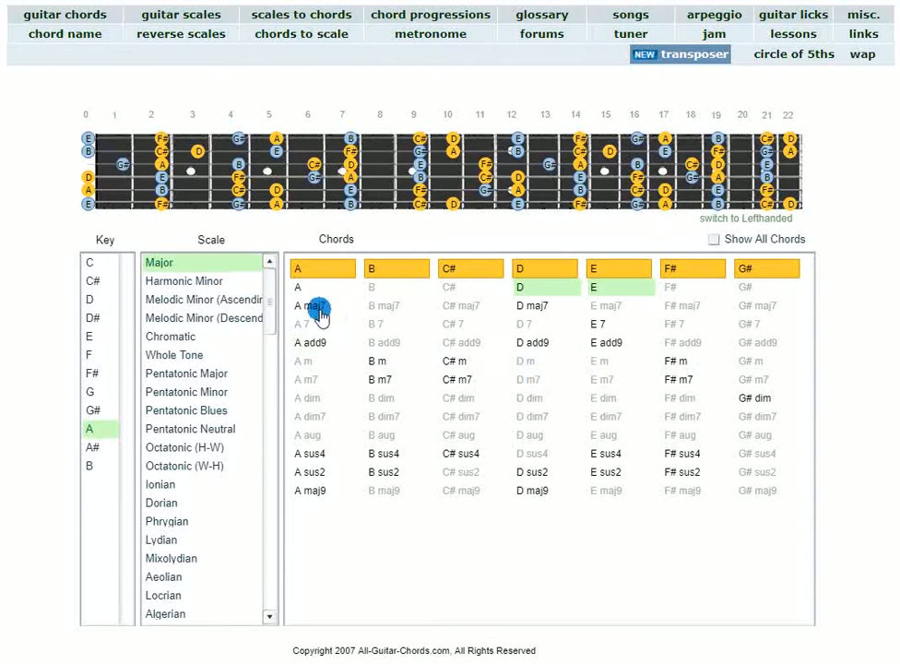
{"action": "mouse_move", "coordinate": [412, 300]}
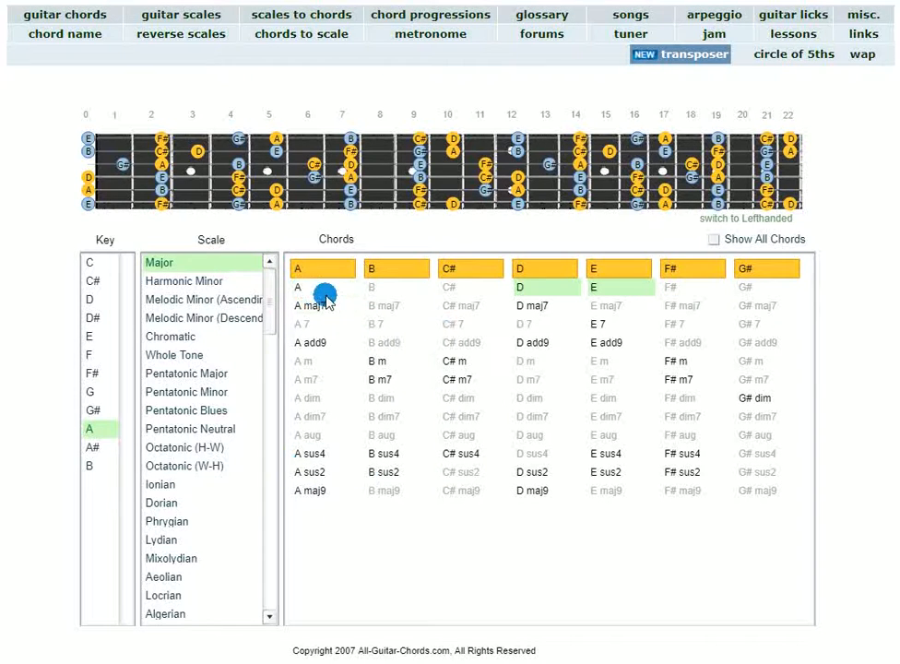
- Play the A chord twice, then B m, then E from the chord table
{"action": "left_click", "coordinate": [310, 306]}
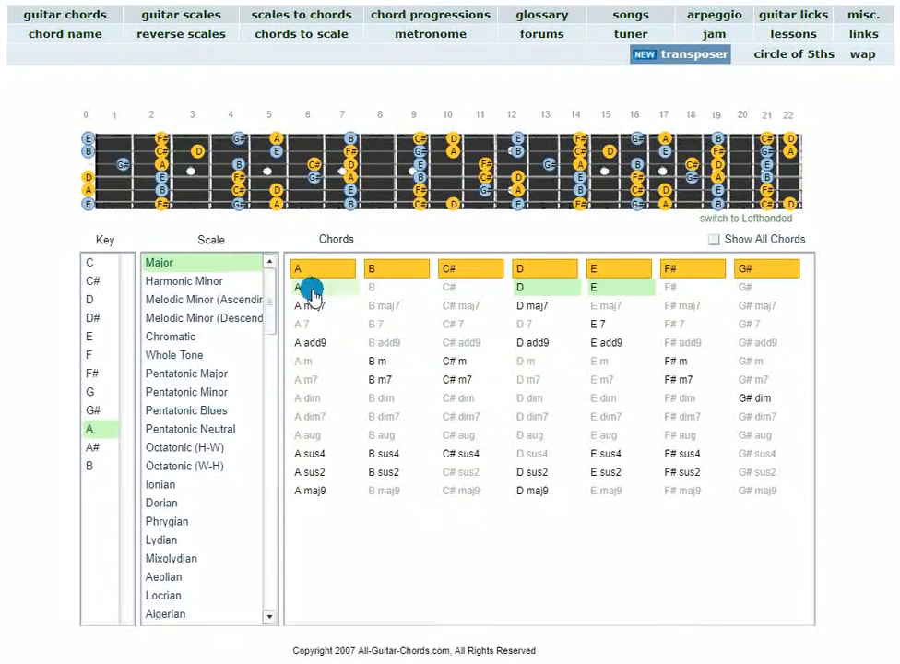
{"action": "left_click", "coordinate": [384, 342]}
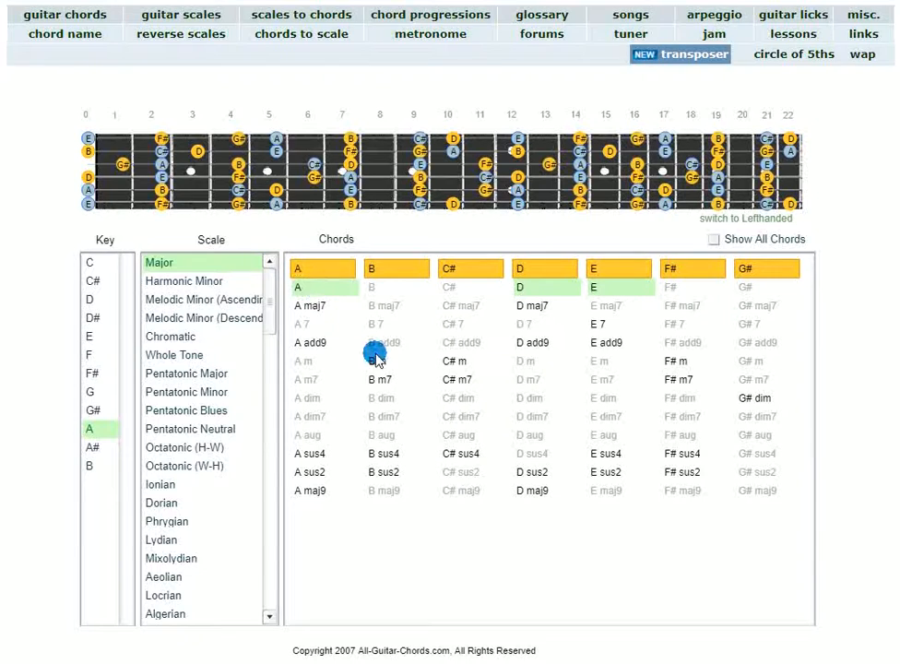
{"action": "left_click", "coordinate": [379, 361]}
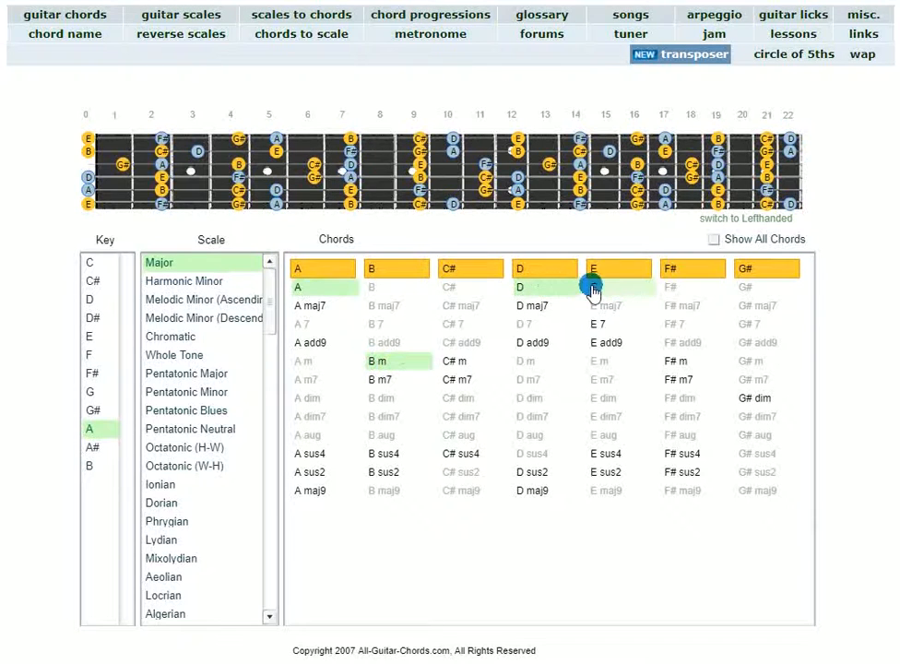
{"action": "left_click", "coordinate": [593, 269]}
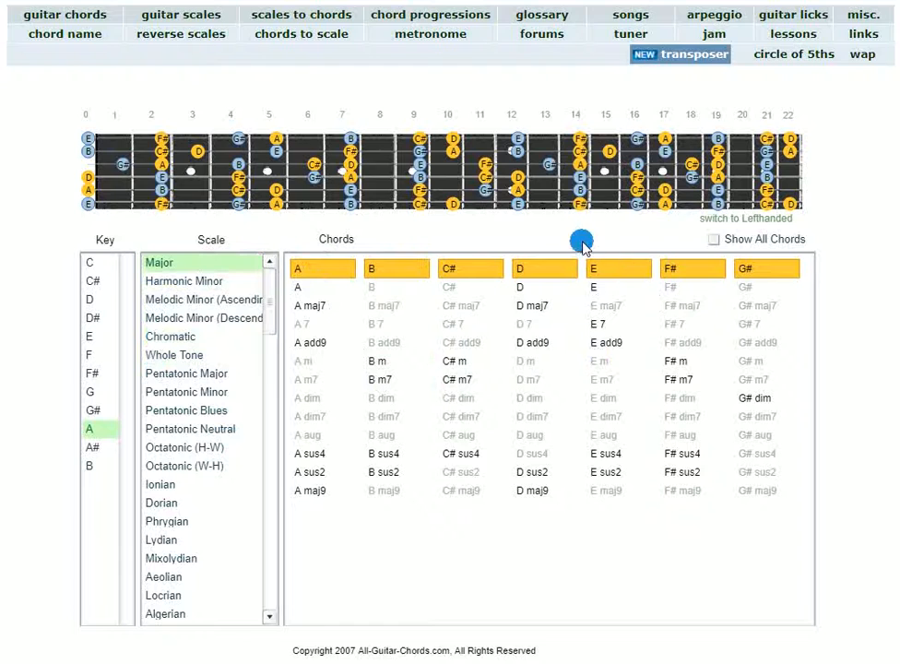
{"action": "mouse_move", "coordinate": [858, 369]}
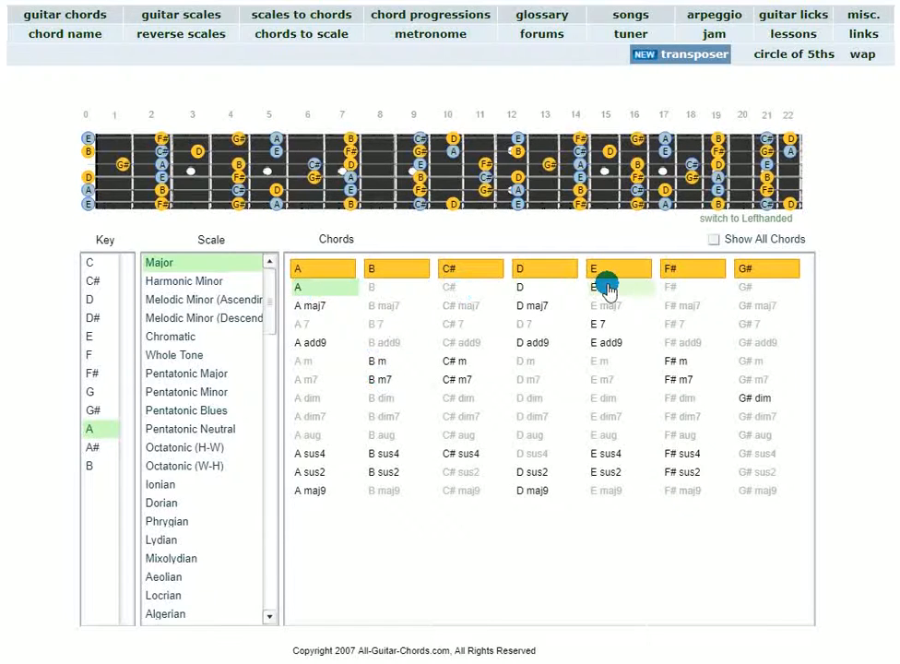
- Play the E chord, then pick E 7 in the E column
{"action": "left_click", "coordinate": [519, 269]}
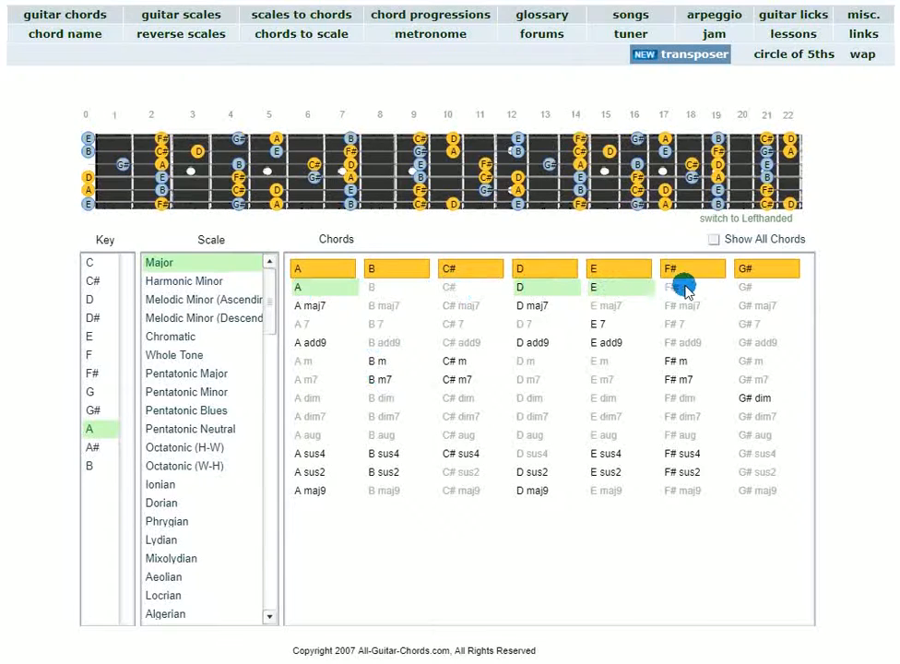
{"action": "left_click", "coordinate": [688, 287]}
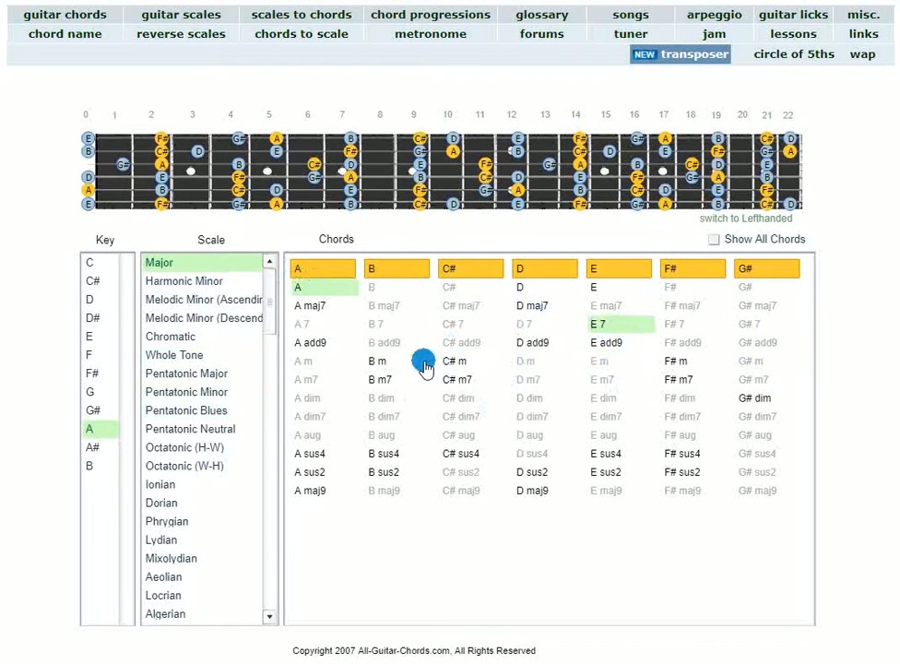
- Pick B m7 in the B column to mark its tones
{"action": "left_click", "coordinate": [379, 379]}
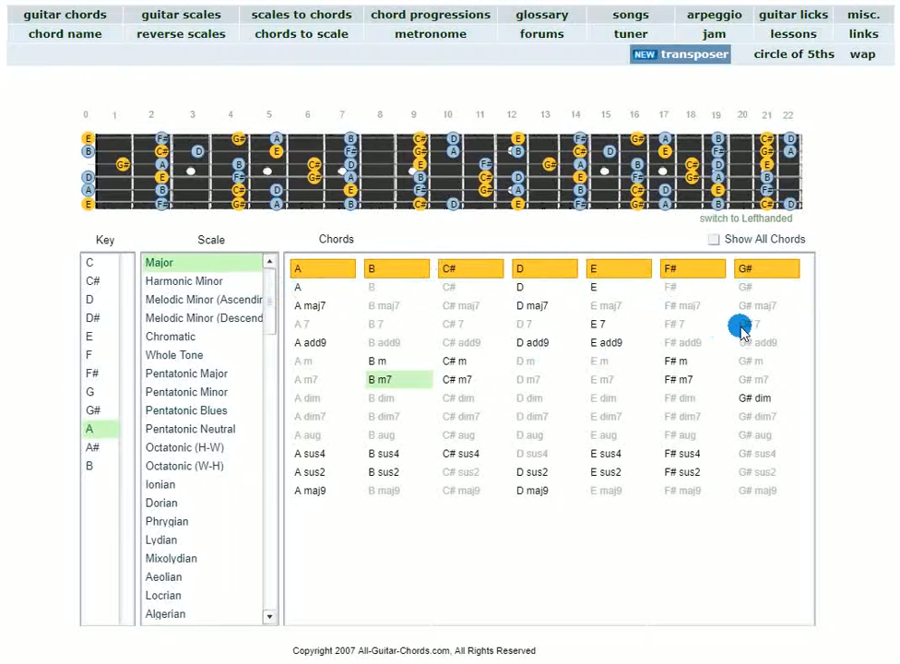
{"action": "mouse_move", "coordinate": [780, 362]}
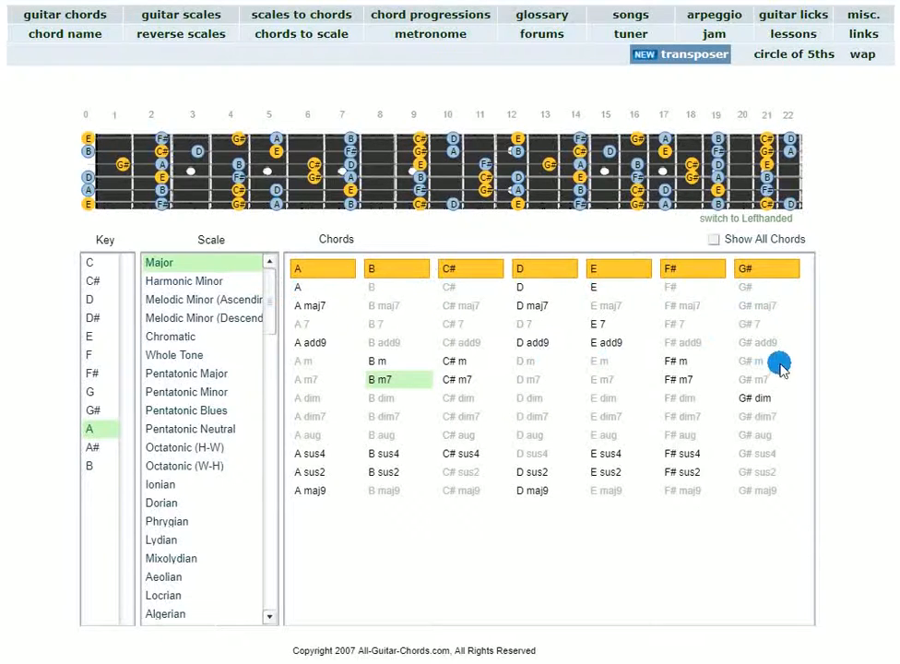